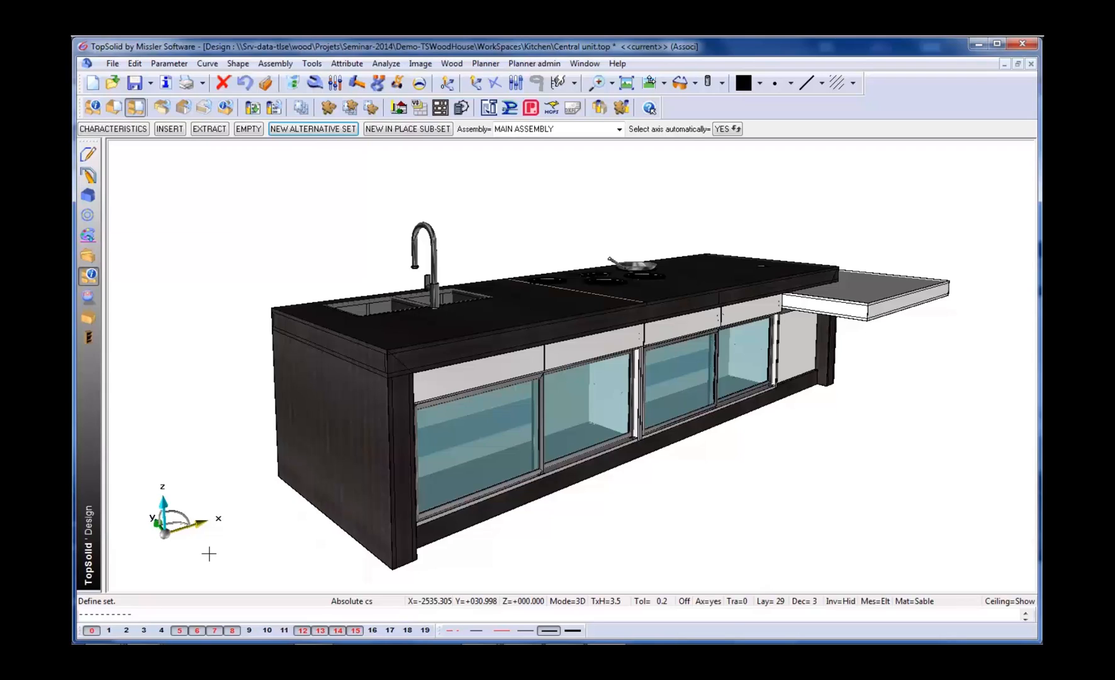
Launch the Multi-draft command to list the central unit's parts for drafting
{"action": "left_click", "coordinate": [301, 107]}
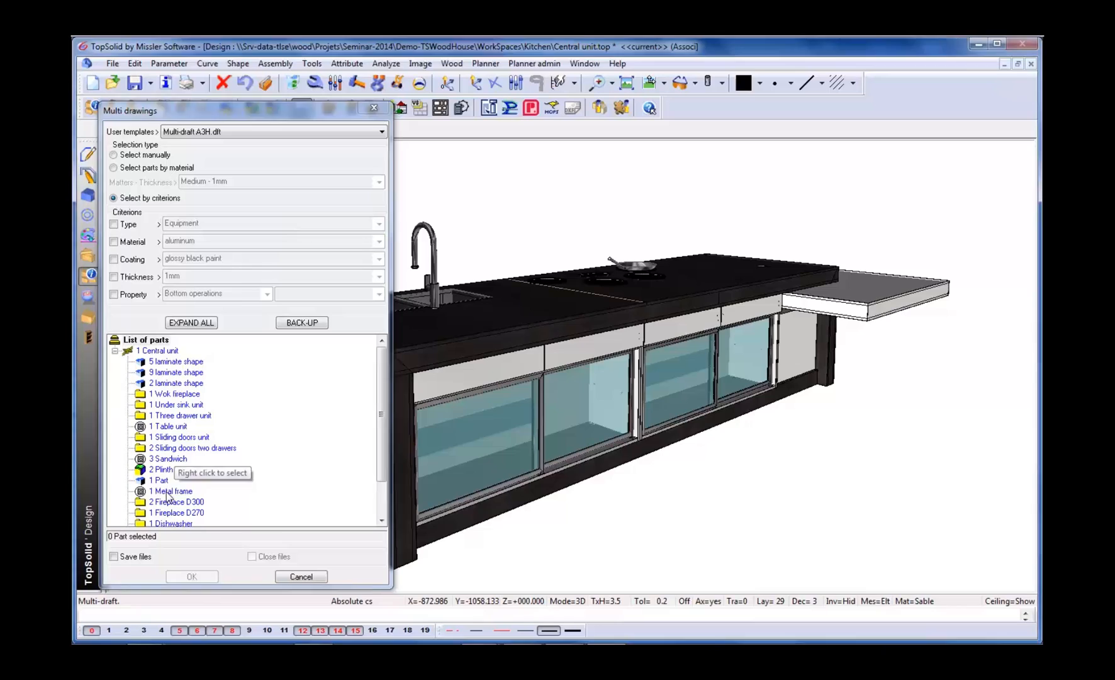
Select Metal frame, Sliding doors two drawers, Three drawer unit and the whole Central unit for drafting
{"action": "left_click", "coordinate": [172, 491]}
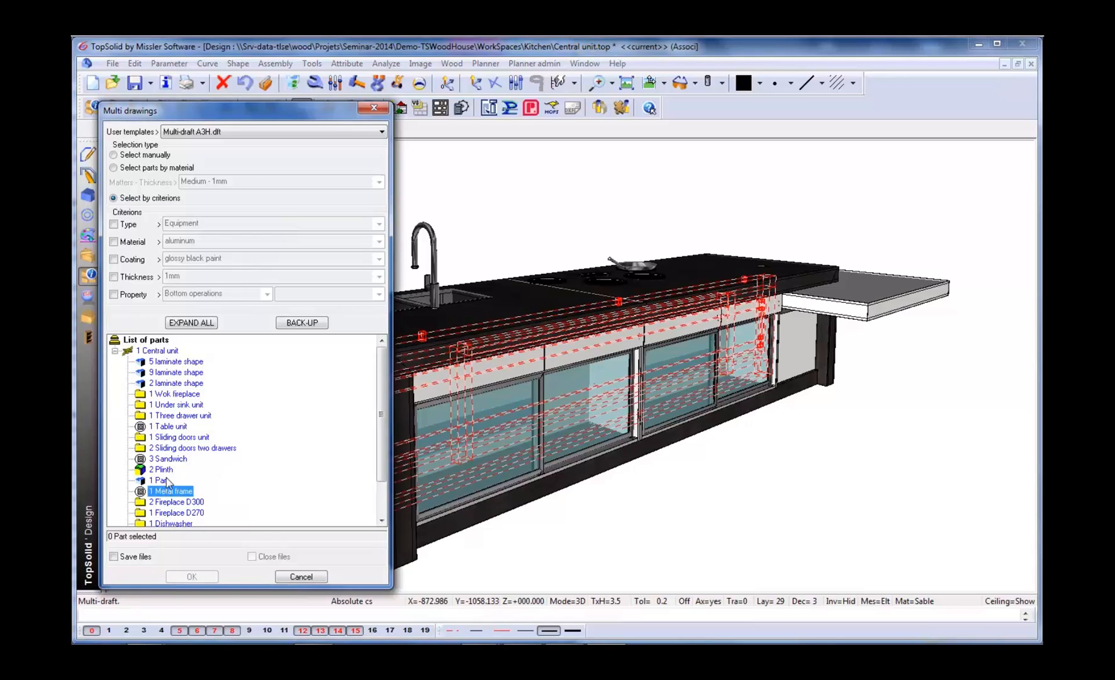
{"action": "left_click", "coordinate": [192, 448]}
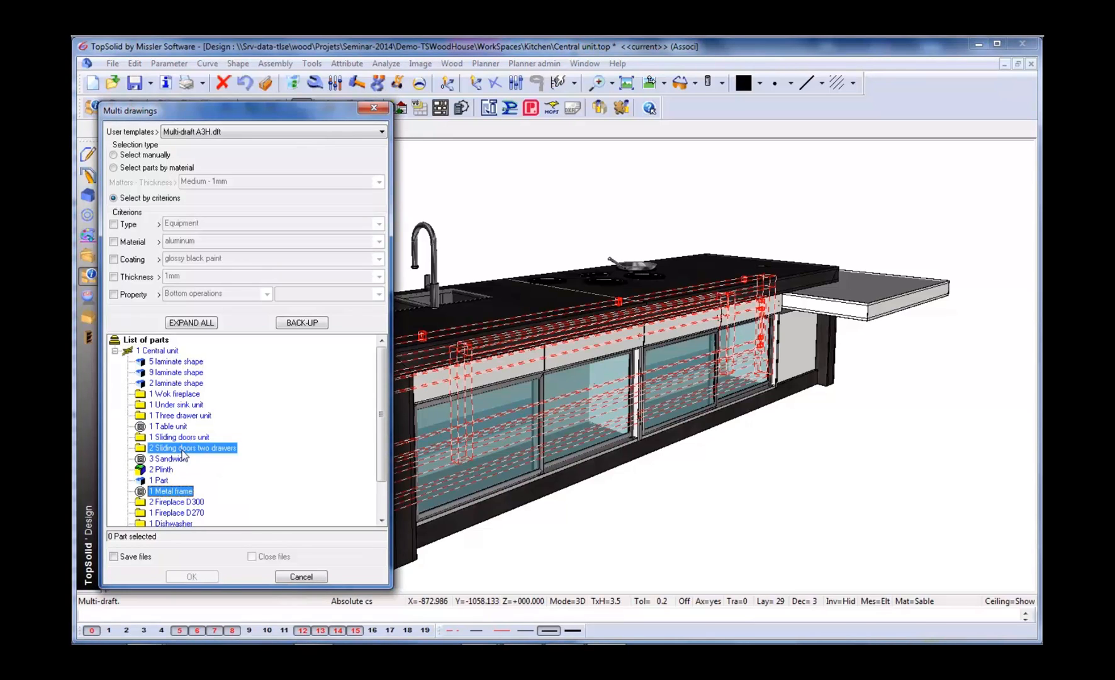
{"action": "left_click", "coordinate": [182, 414]}
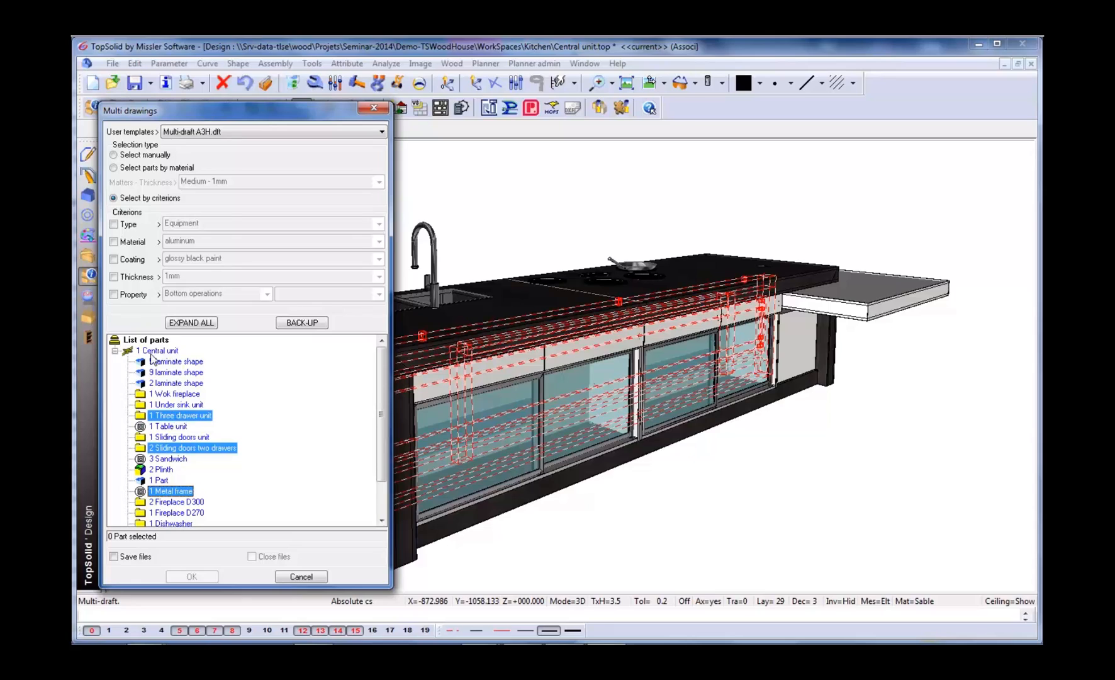
{"action": "right_click", "coordinate": [155, 350]}
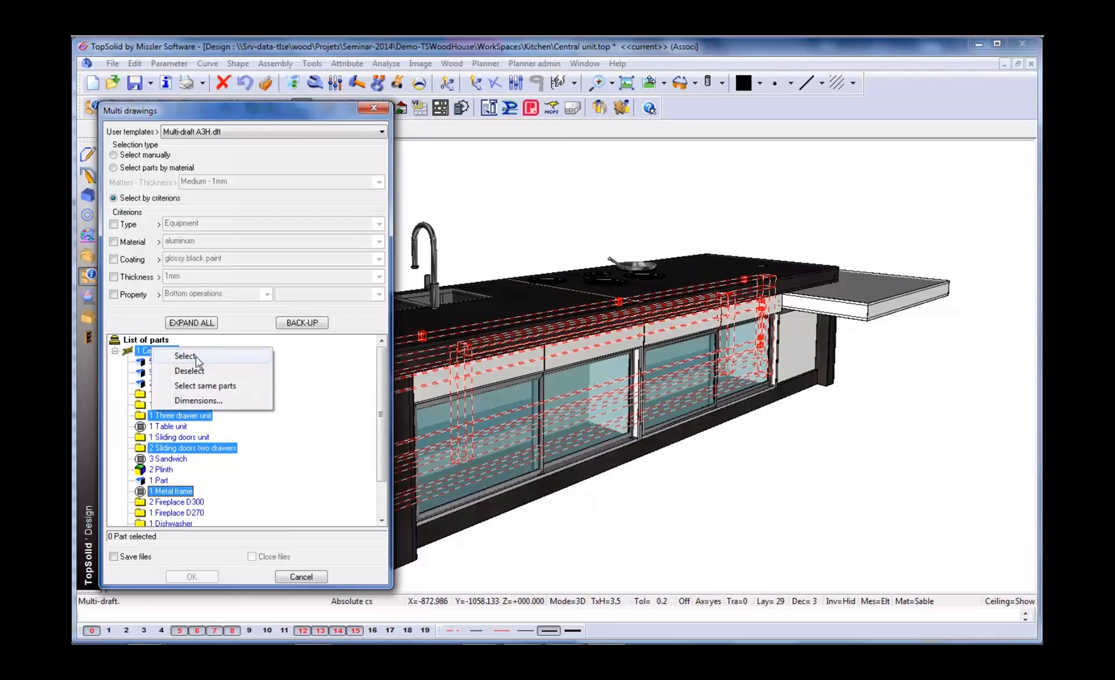
{"action": "left_click", "coordinate": [185, 355]}
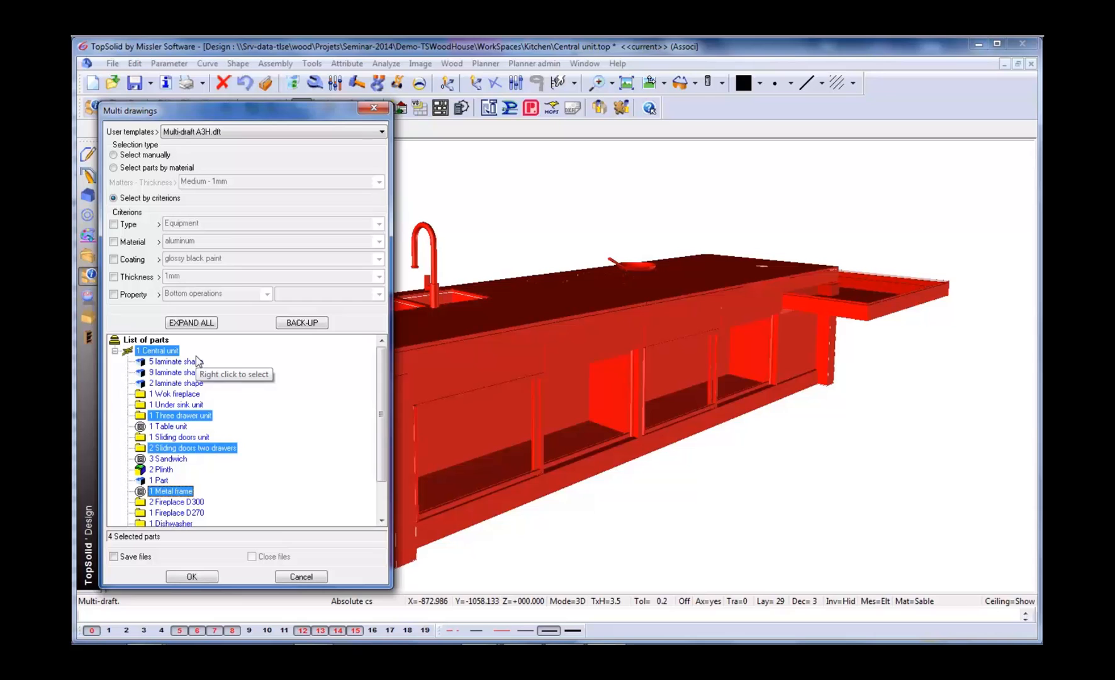
Confirm the Multi drawings dialog to generate the draft with front, side and top views and title block
{"action": "left_click", "coordinate": [192, 577]}
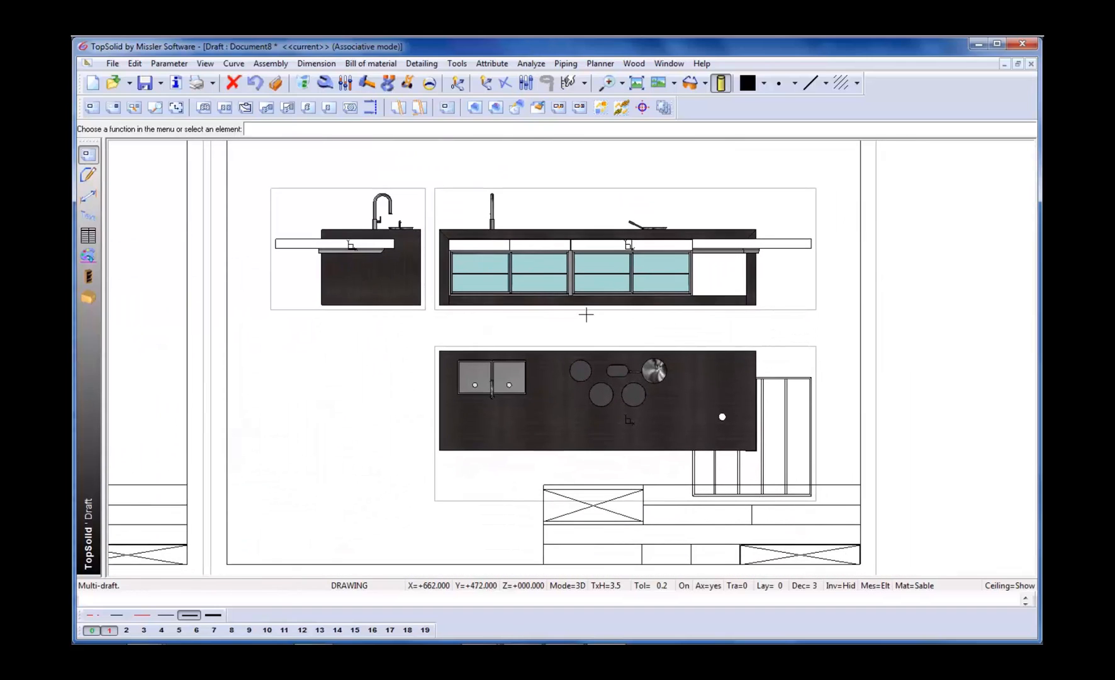
{"action": "left_click", "coordinate": [407, 83]}
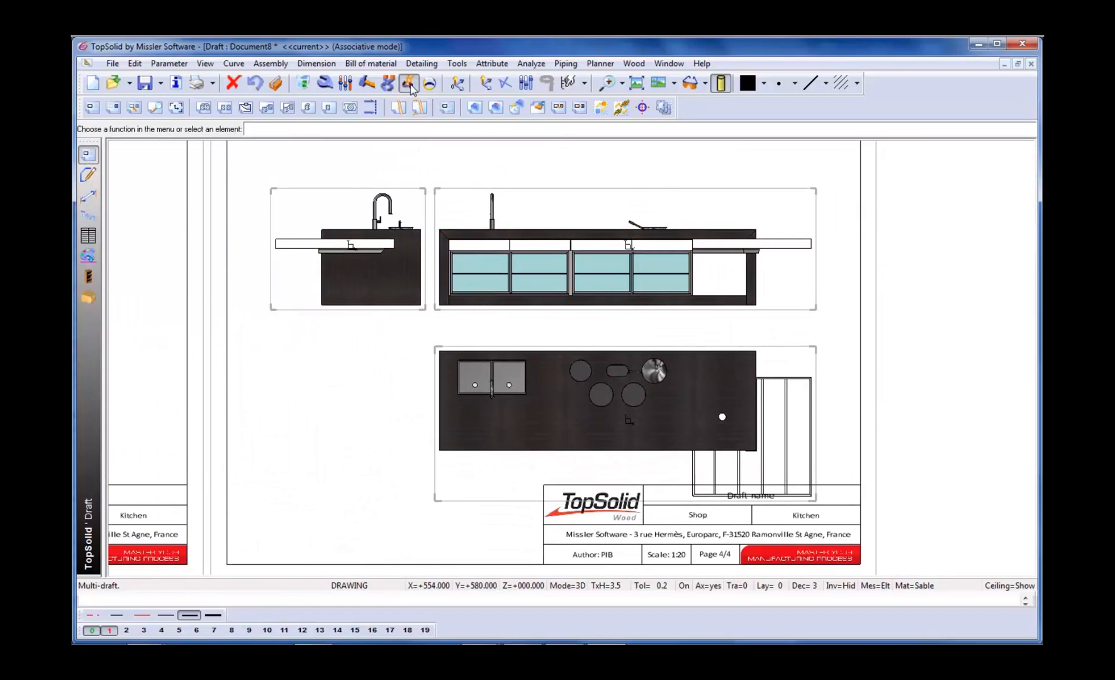